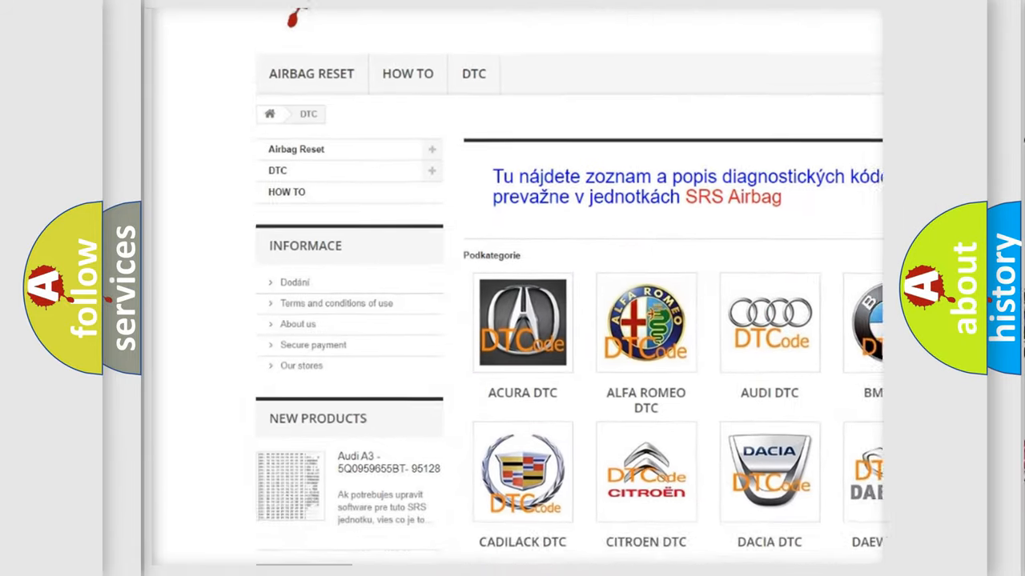
scroll("down", 3)
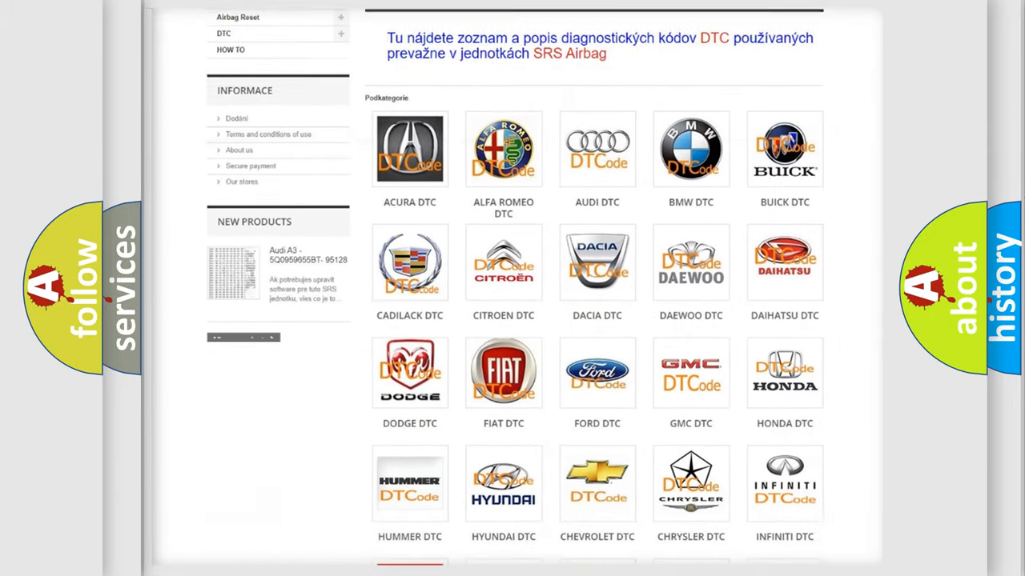
scroll("down", 3)
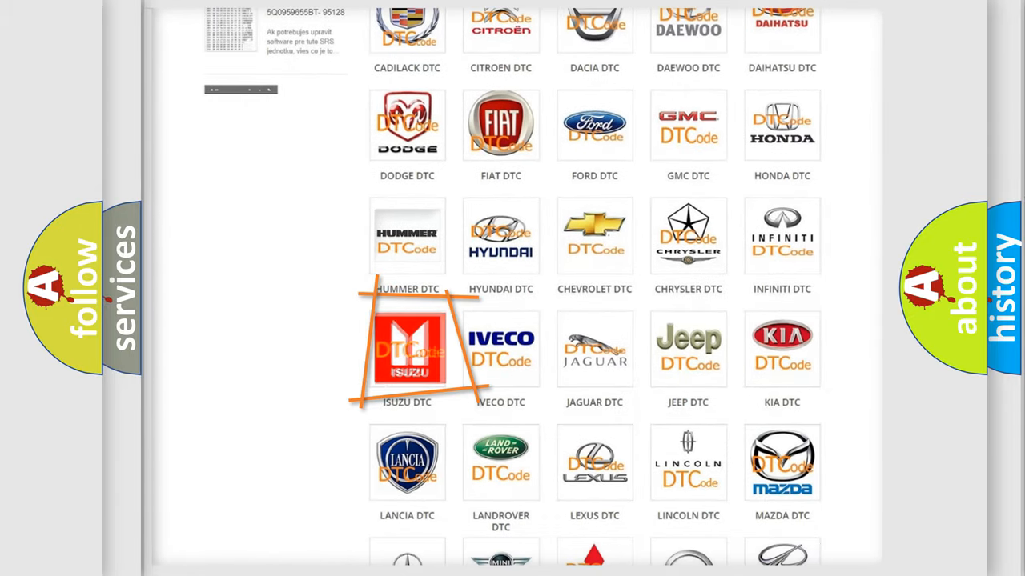